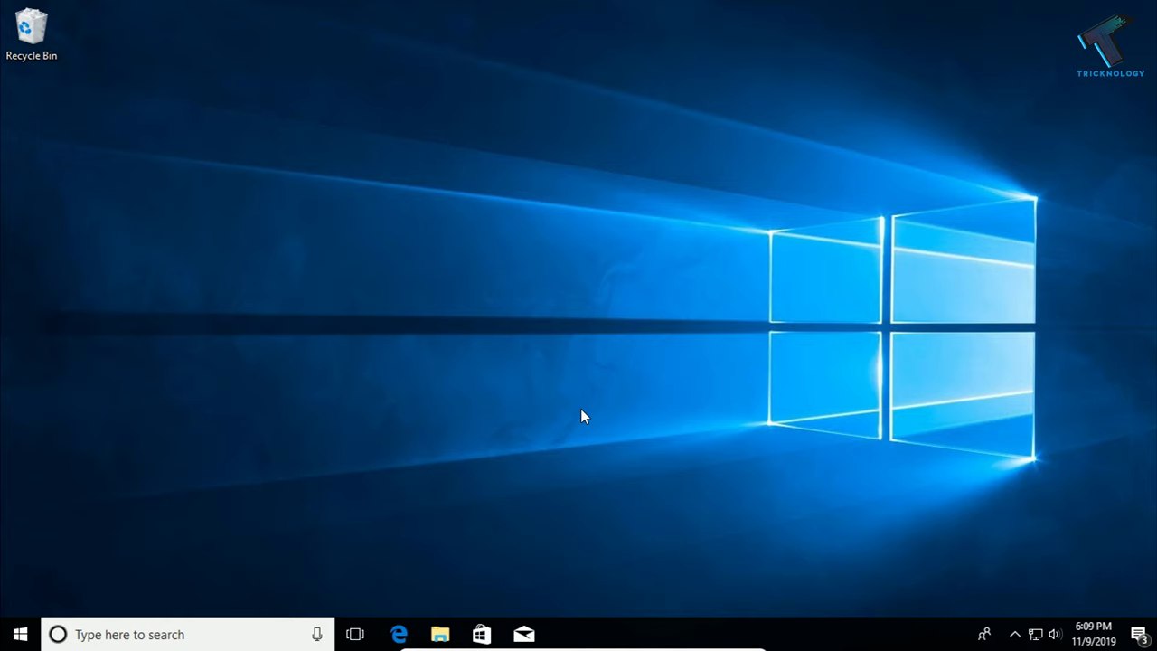
# - Bring up the desktop's New menu listing the Shortcut item type
pyautogui.rightClick(582, 416)
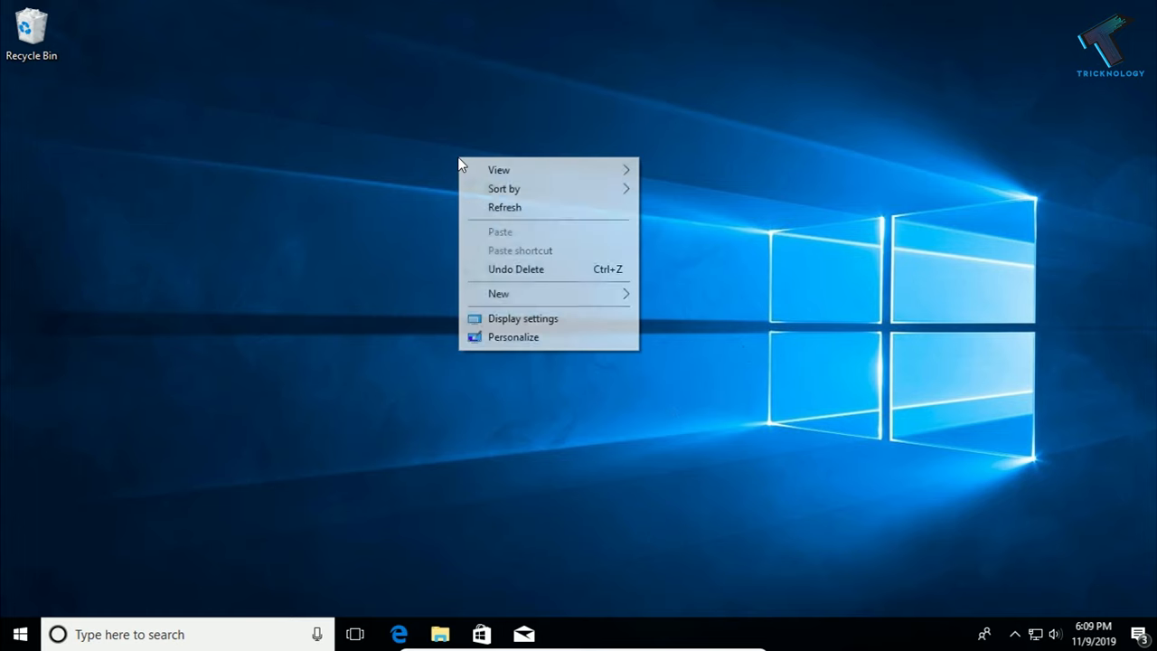
pyautogui.moveTo(499, 293)
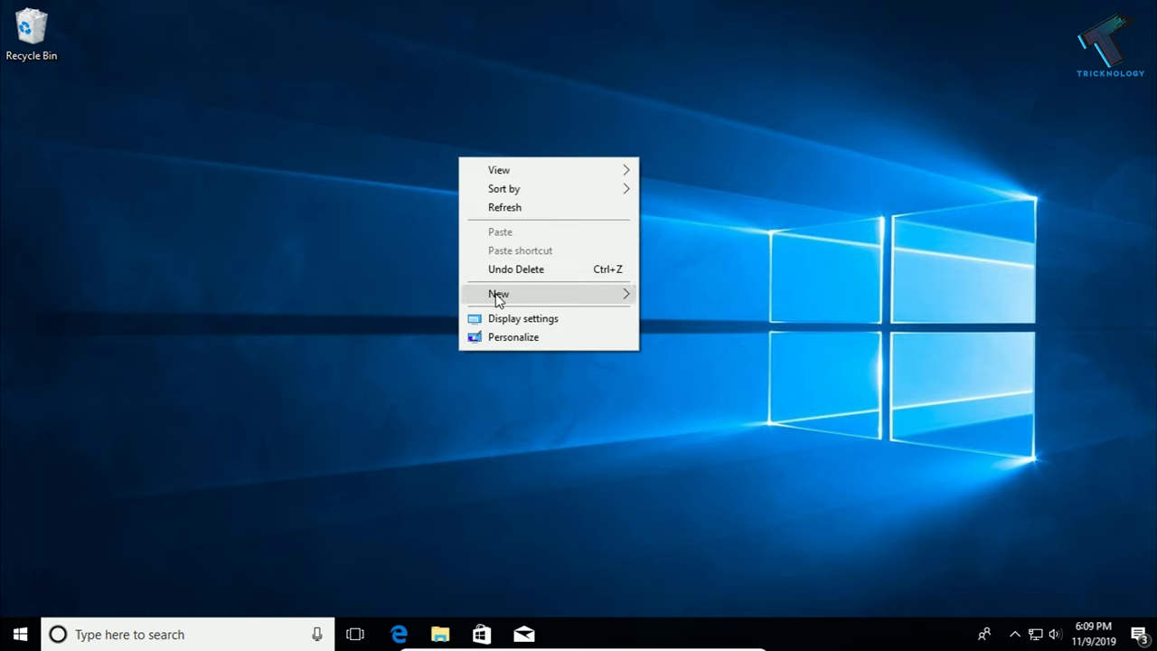
pyautogui.click(499, 293)
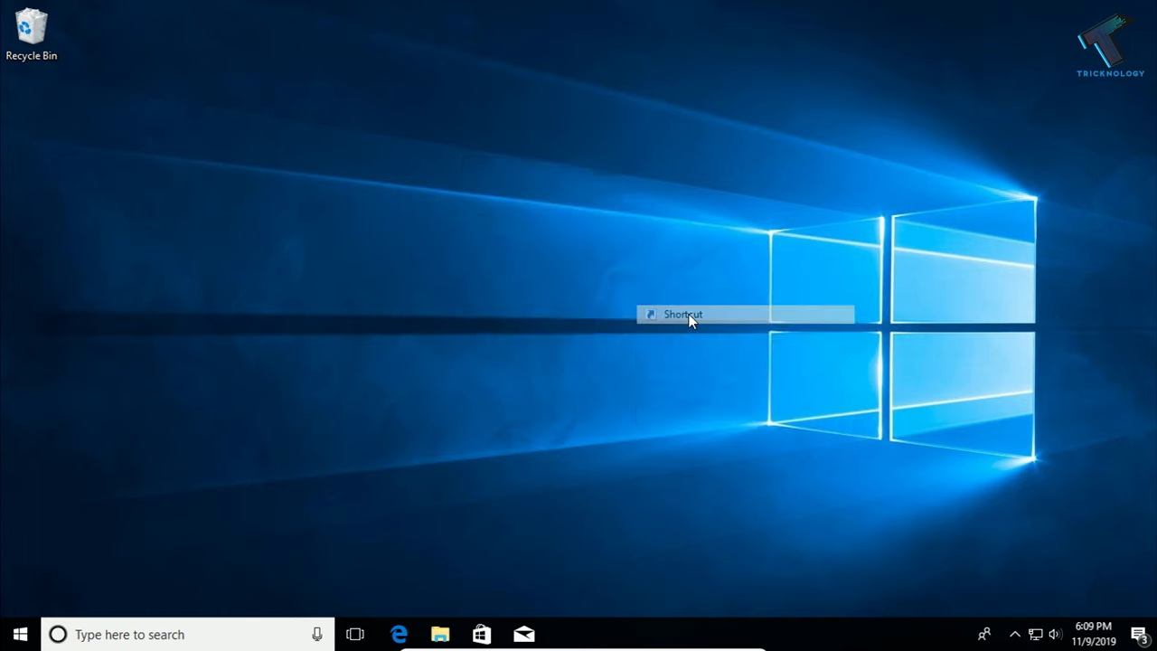
# - Create a shortcut targeting the command 'shutdown /s /t 0' and continue to naming
pyautogui.click(684, 315)
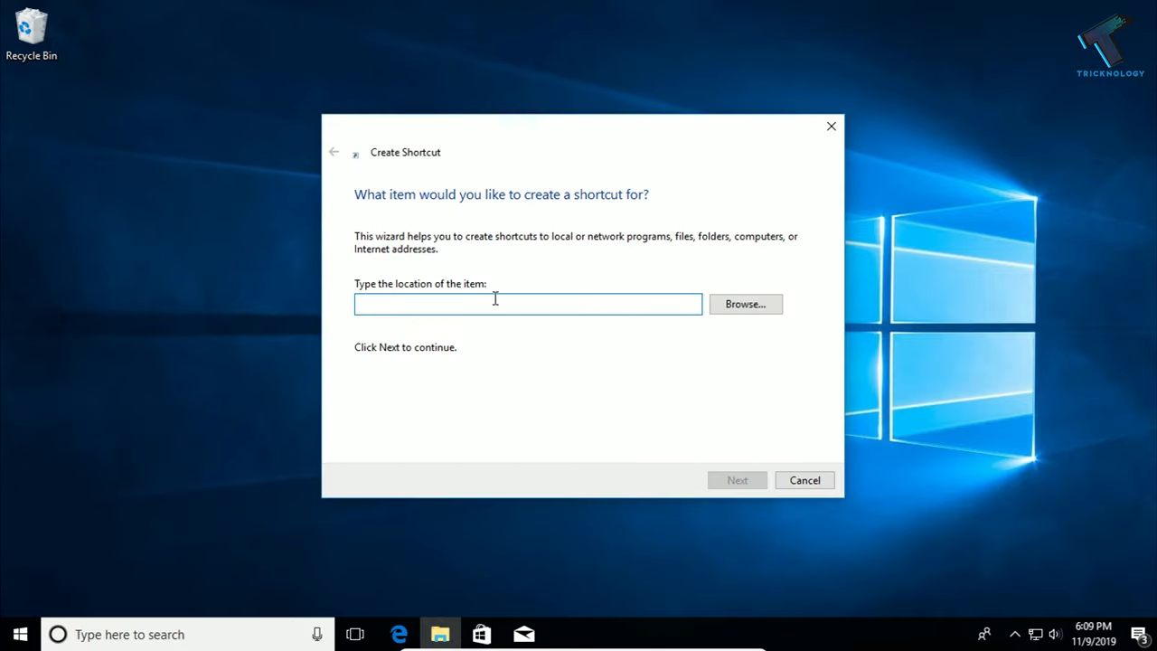
pyautogui.write('sh')
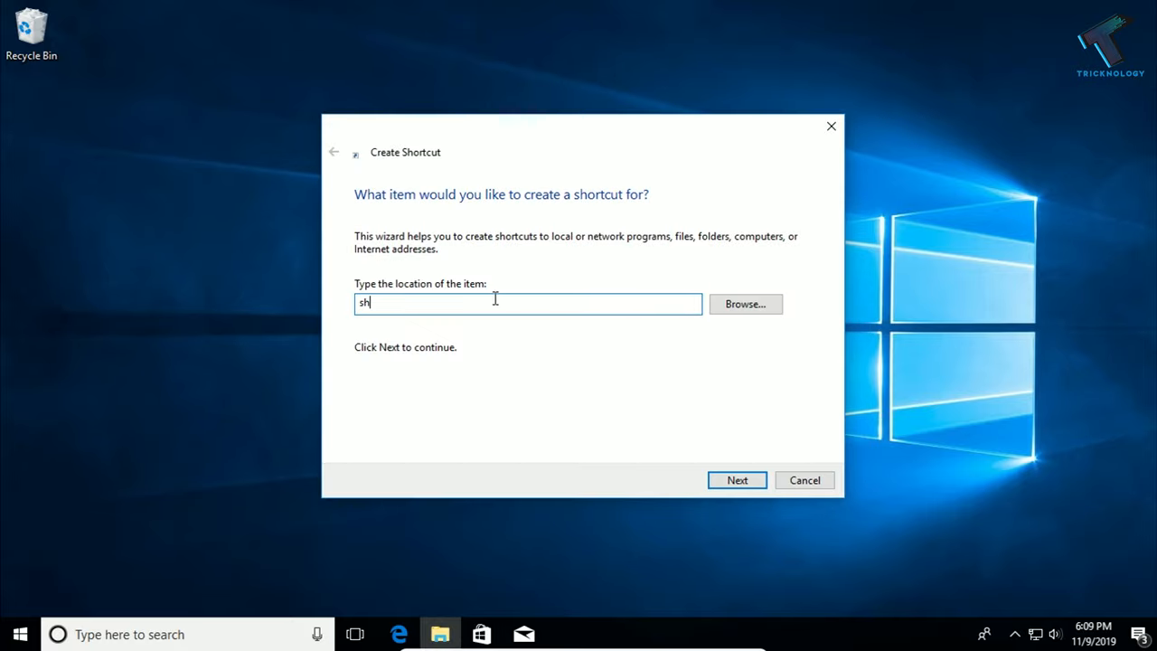
pyautogui.write('utdown')
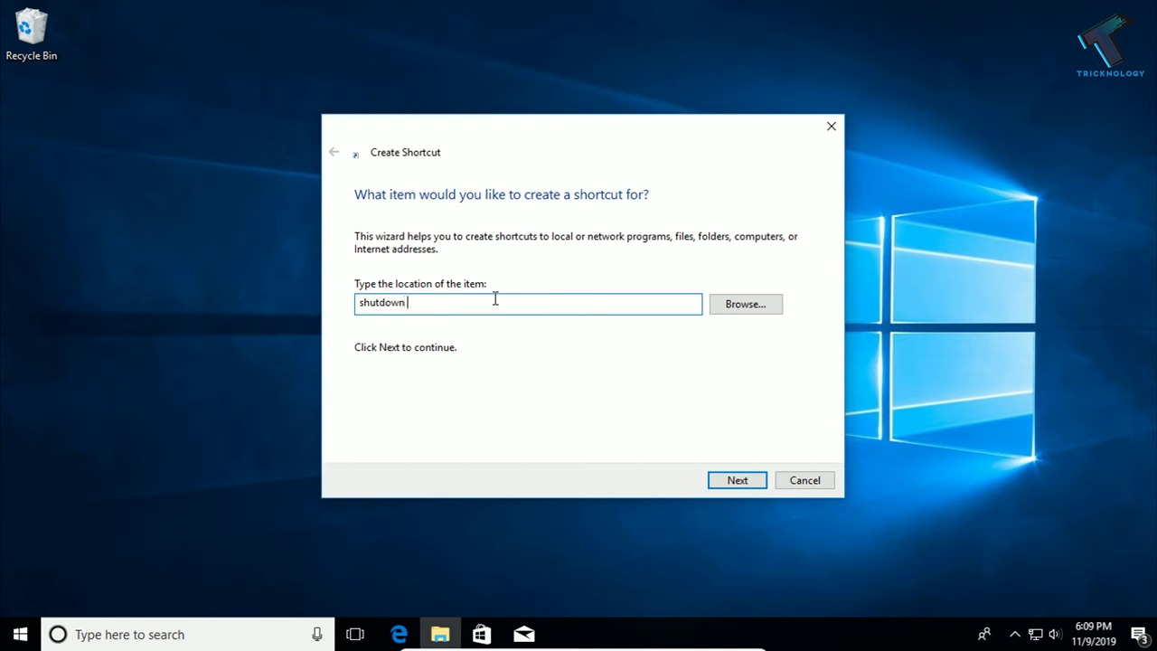
pyautogui.write('/s /s')
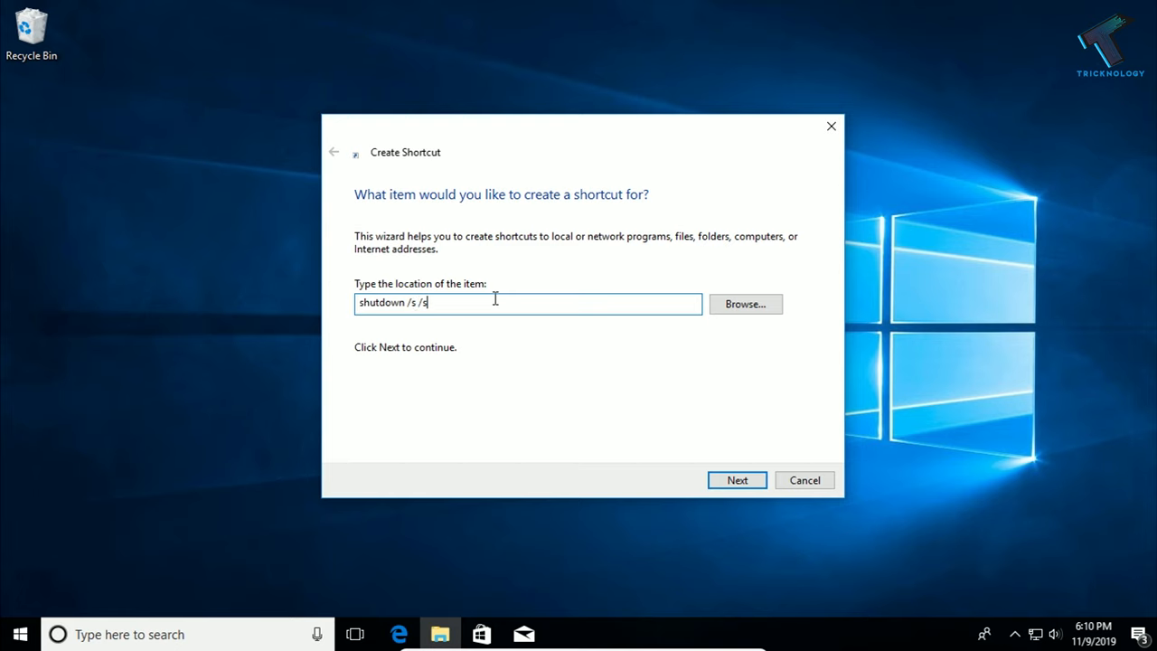
pyautogui.press('Backspace')
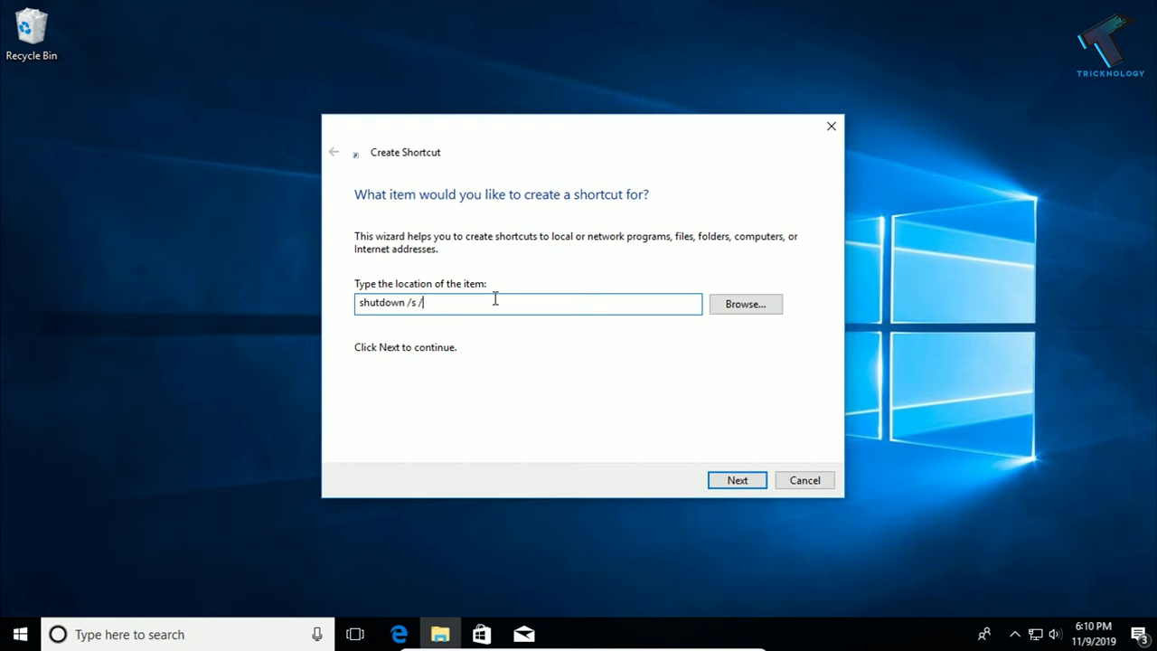
pyautogui.write('t 0')
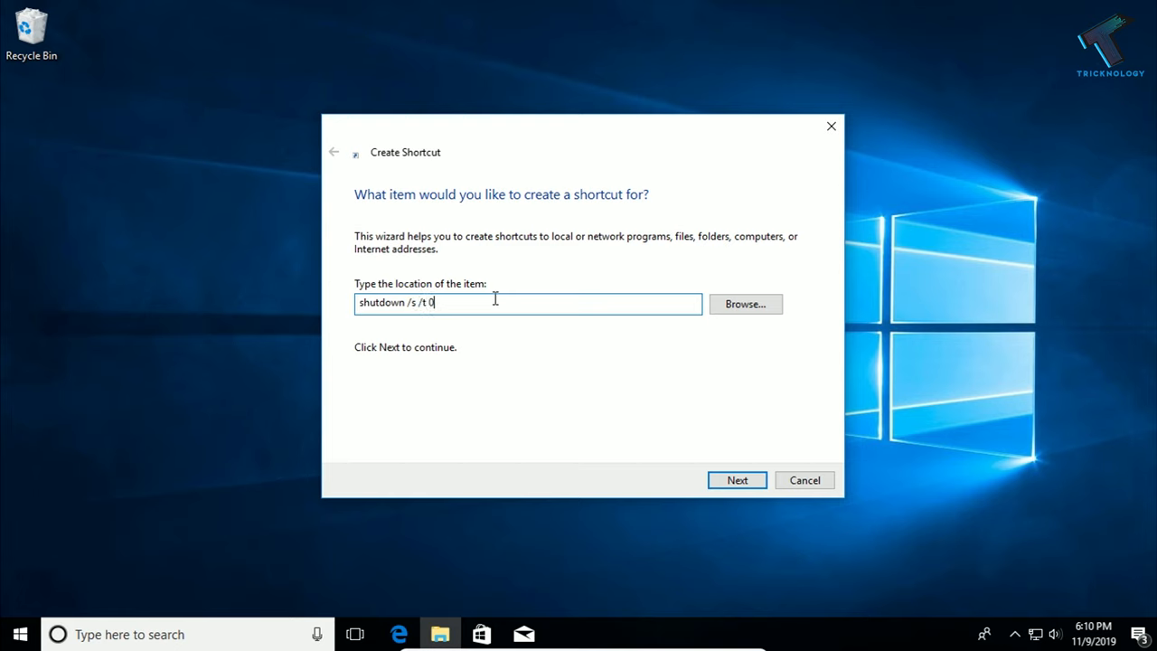
pyautogui.click(738, 481)
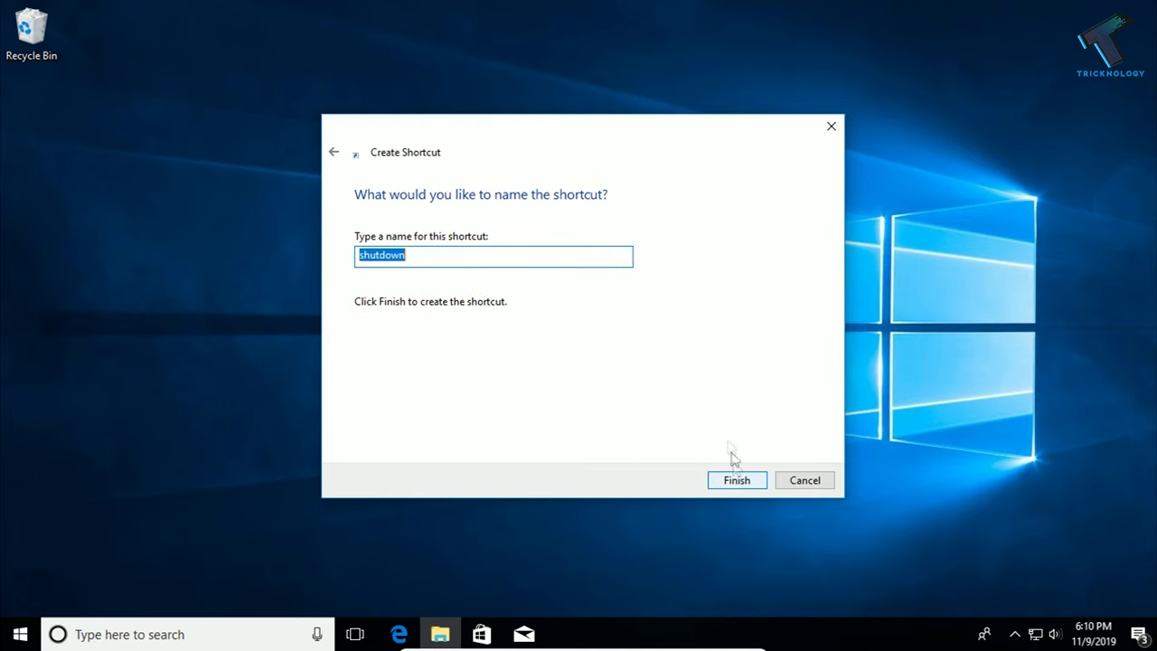
# - Finish the 'shutdown' shortcut, place it near the Recycle Bin and view its properties
pyautogui.click(737, 481)
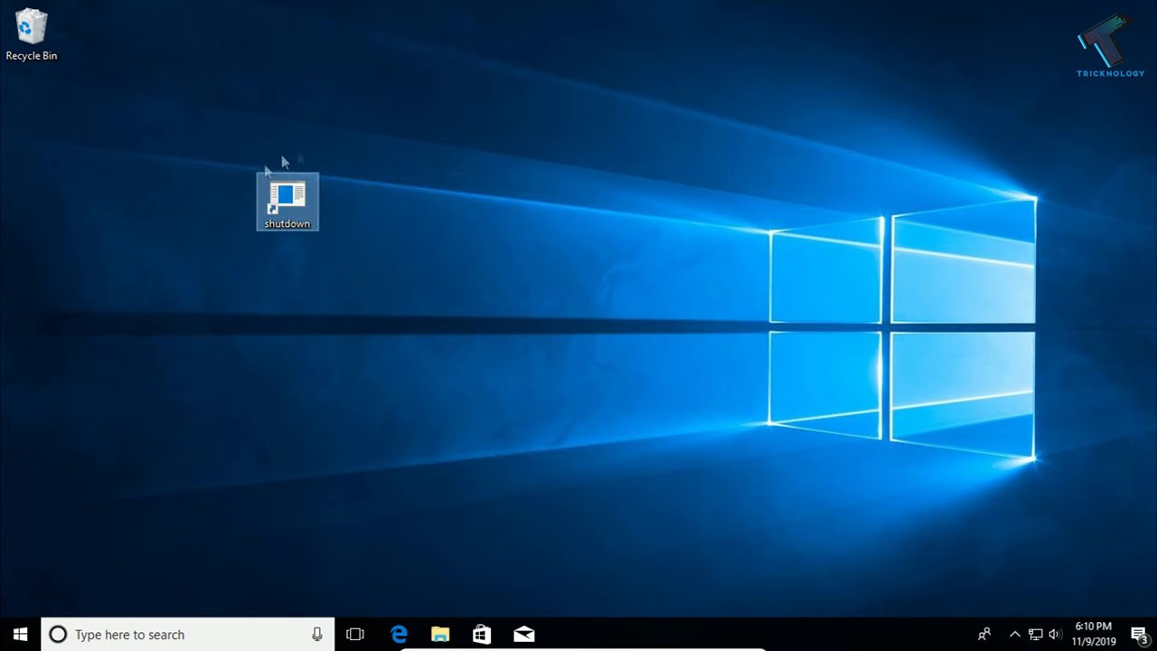
pyautogui.moveTo(288, 201); pyautogui.dragTo(94, 117)
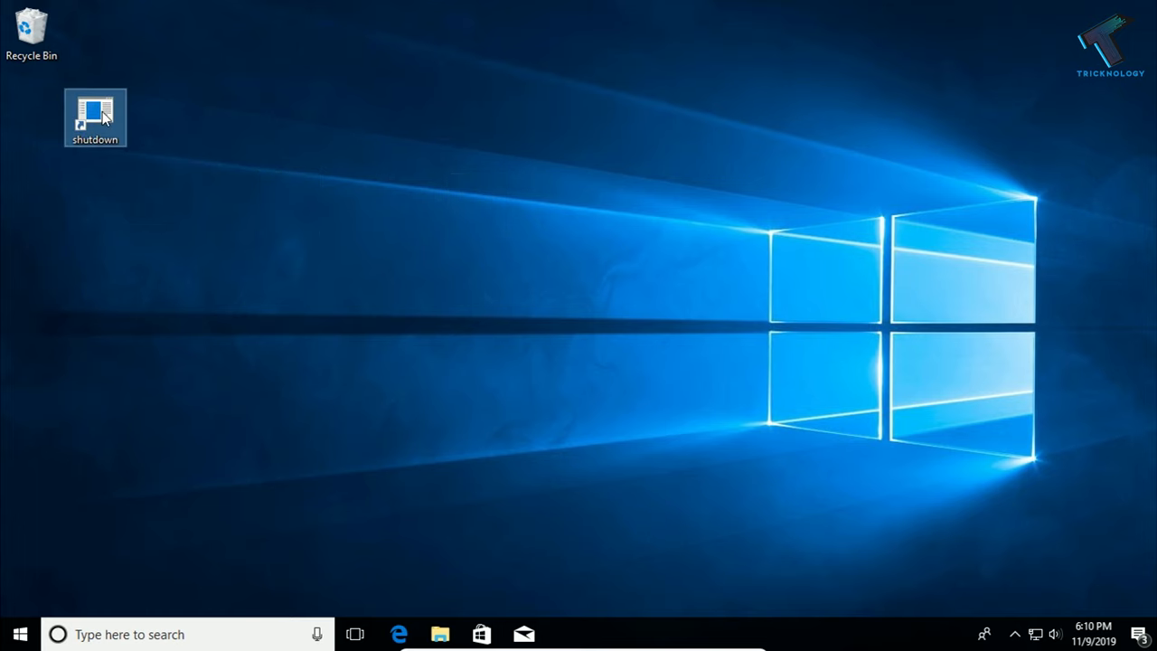
pyautogui.moveTo(94, 117); pyautogui.dragTo(225, 118)
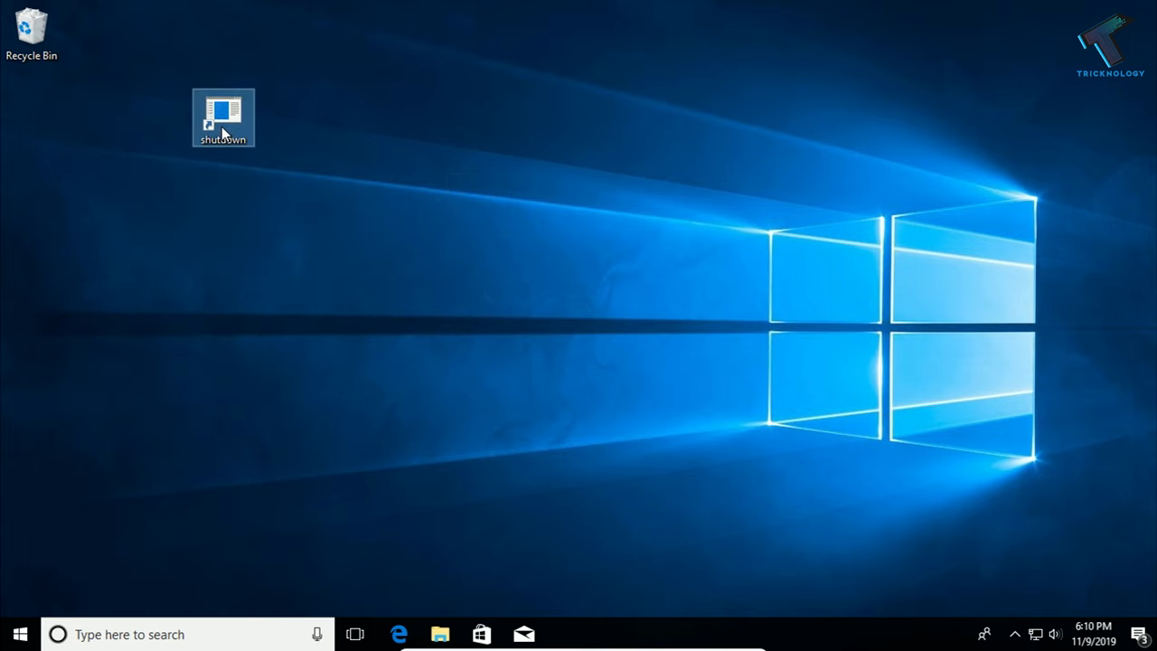
pyautogui.doubleClick(224, 117)
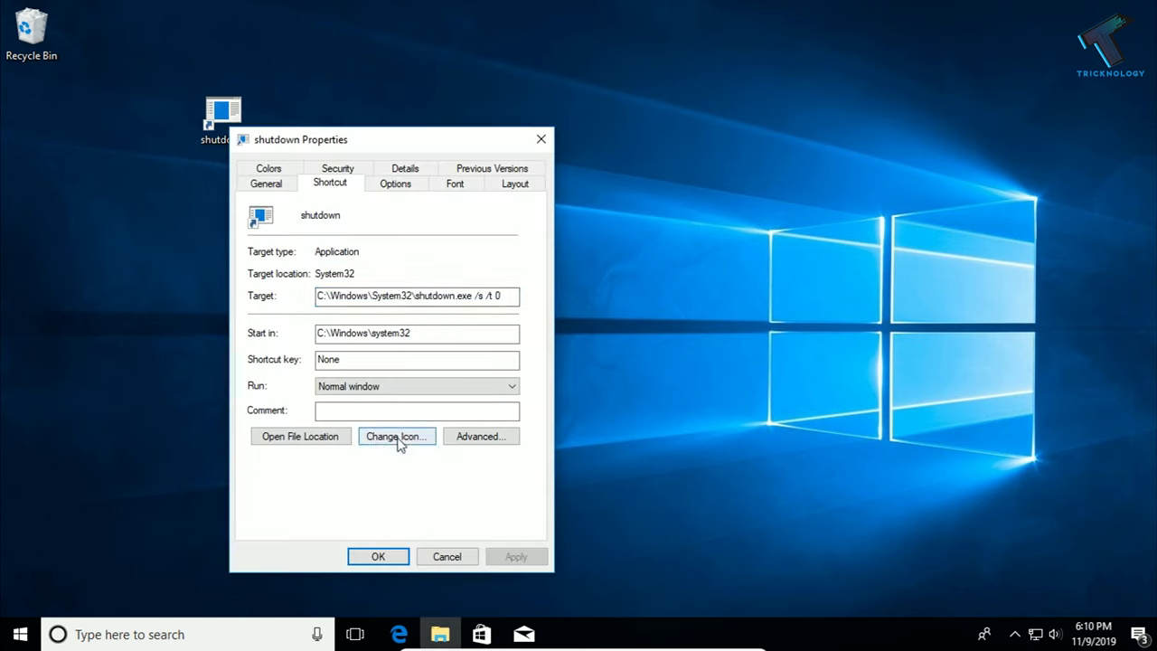
# - Pick the red power-button icon for the shutdown shortcut and confirm it
pyautogui.click(396, 436)
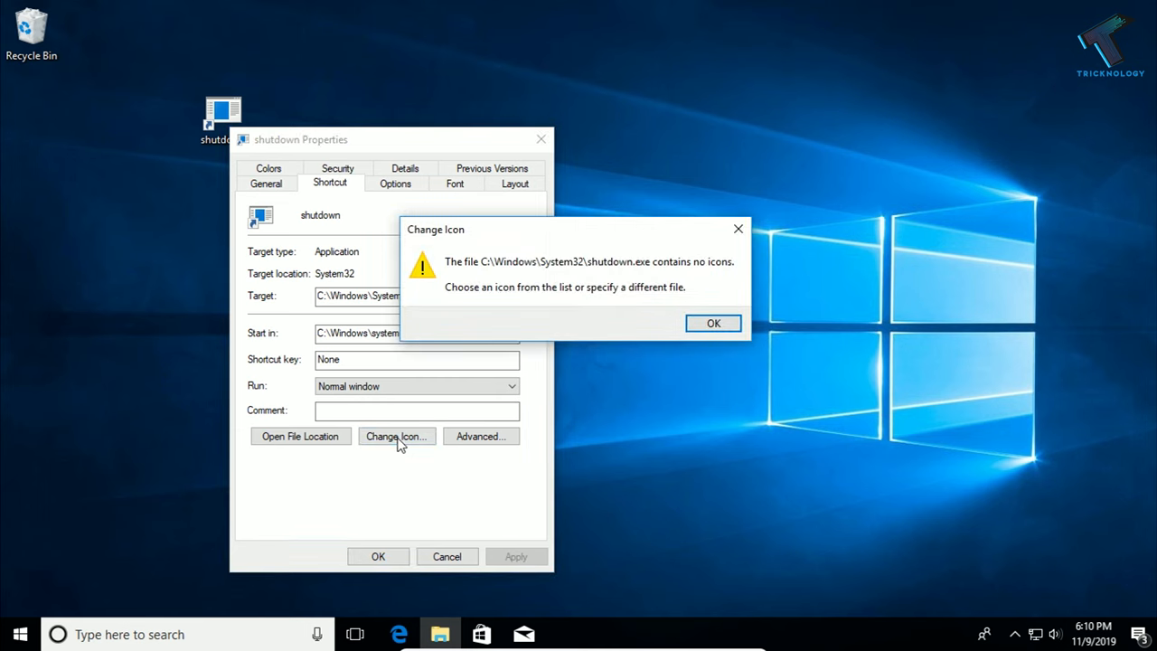
pyautogui.click(713, 322)
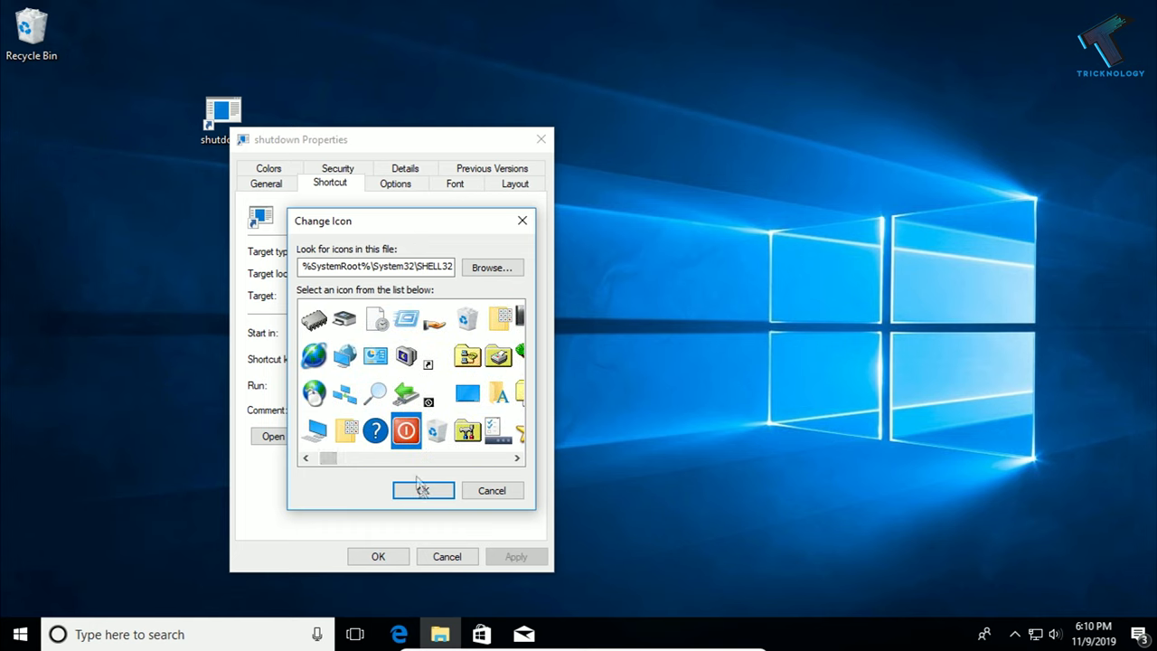
pyautogui.moveTo(425, 461)
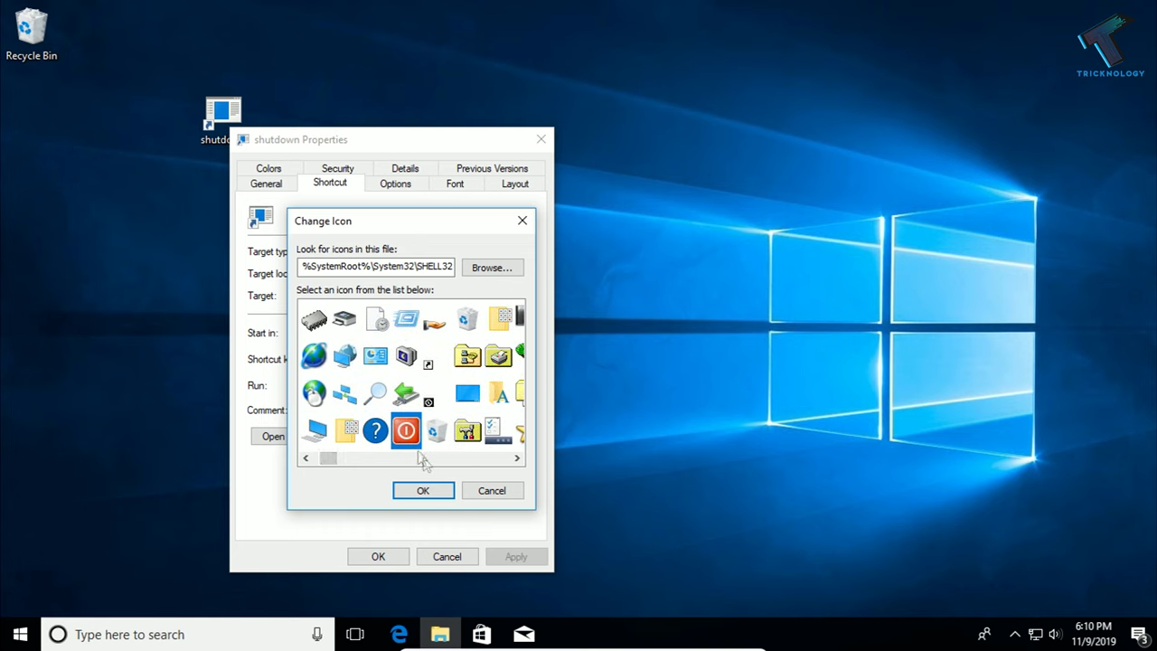
pyautogui.click(423, 490)
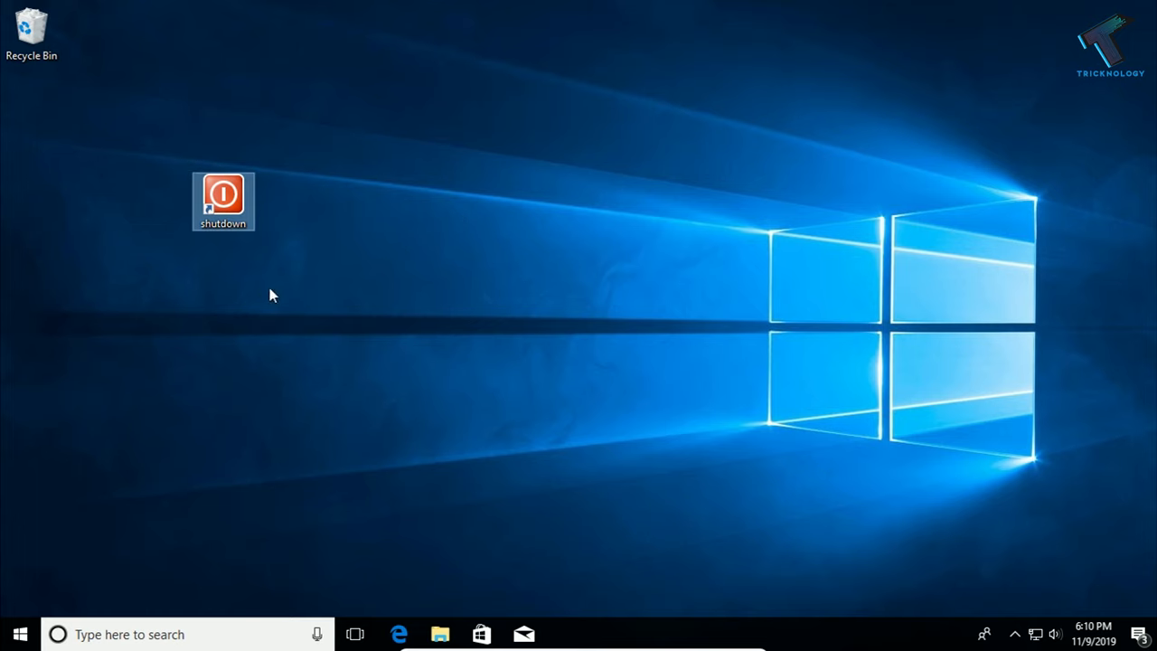
# - Run the shutdown shortcut so Windows begins shutting down
pyautogui.rightClick(223, 201)
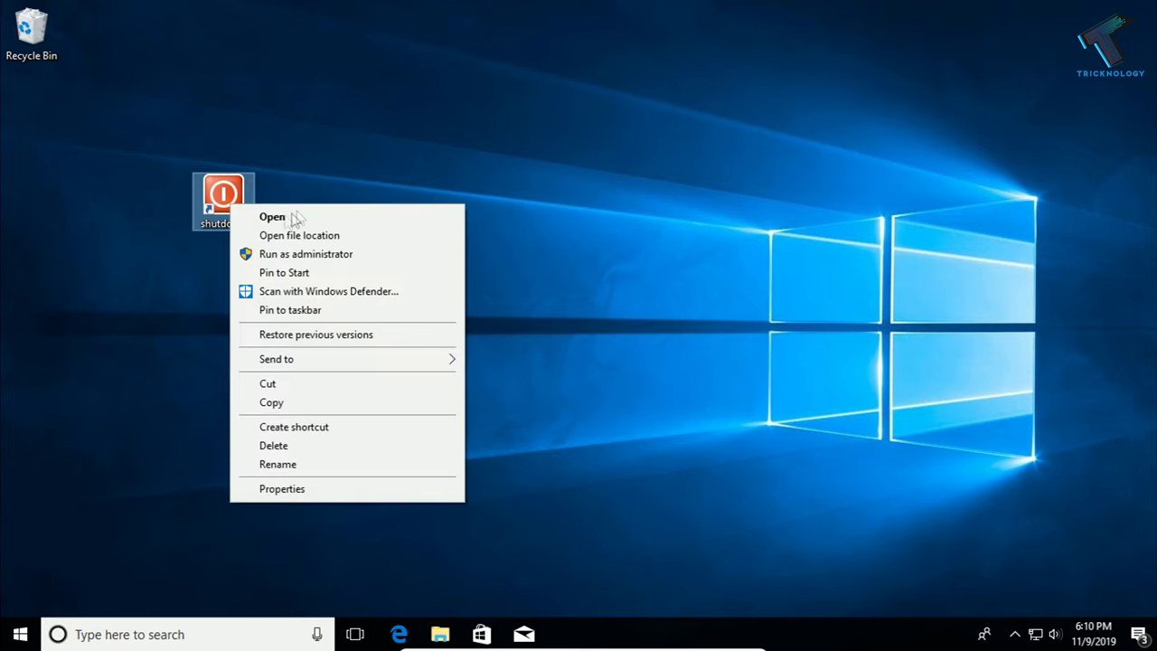
pyautogui.moveTo(376, 159)
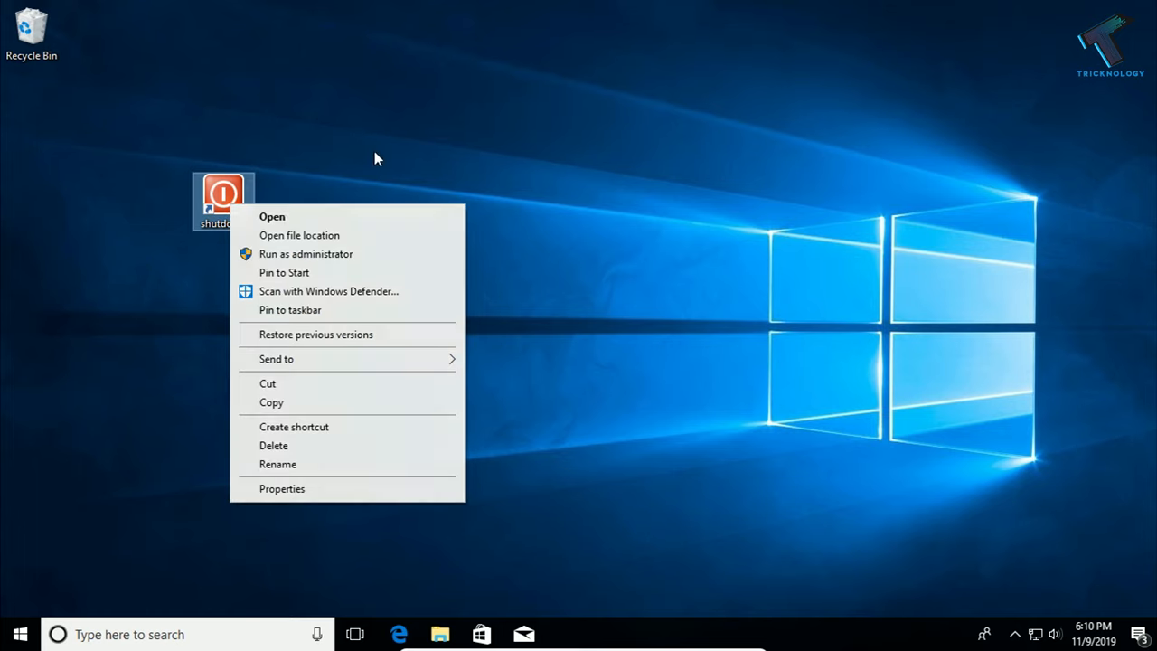
pyautogui.click(271, 217)
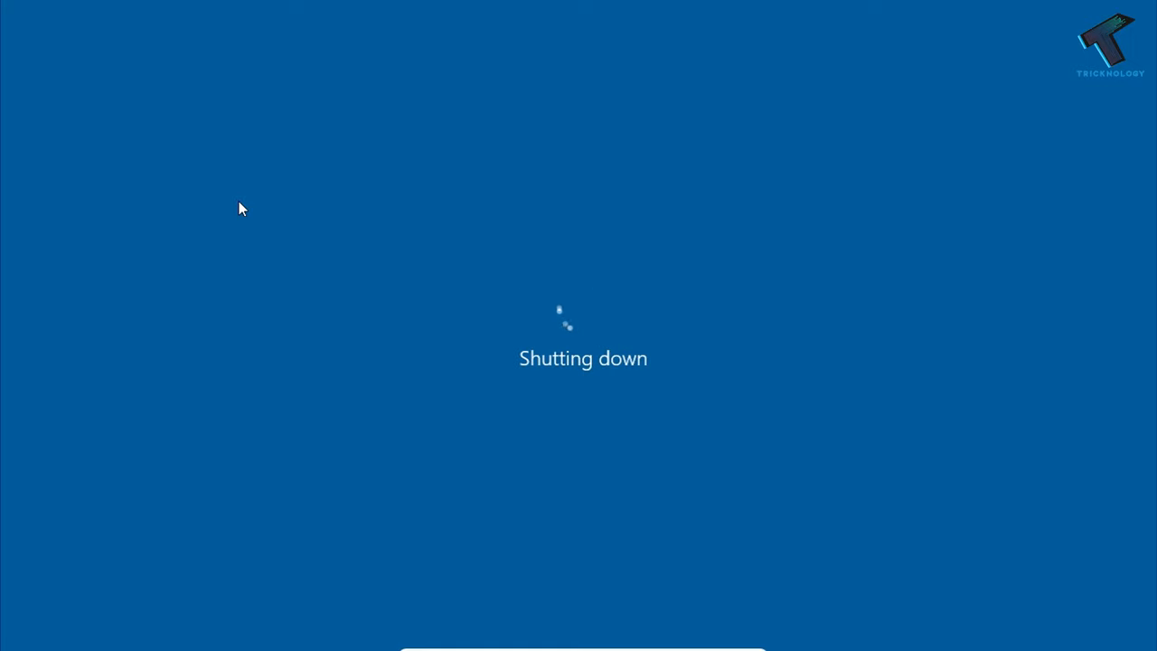
pyautogui.moveTo(622, 232)
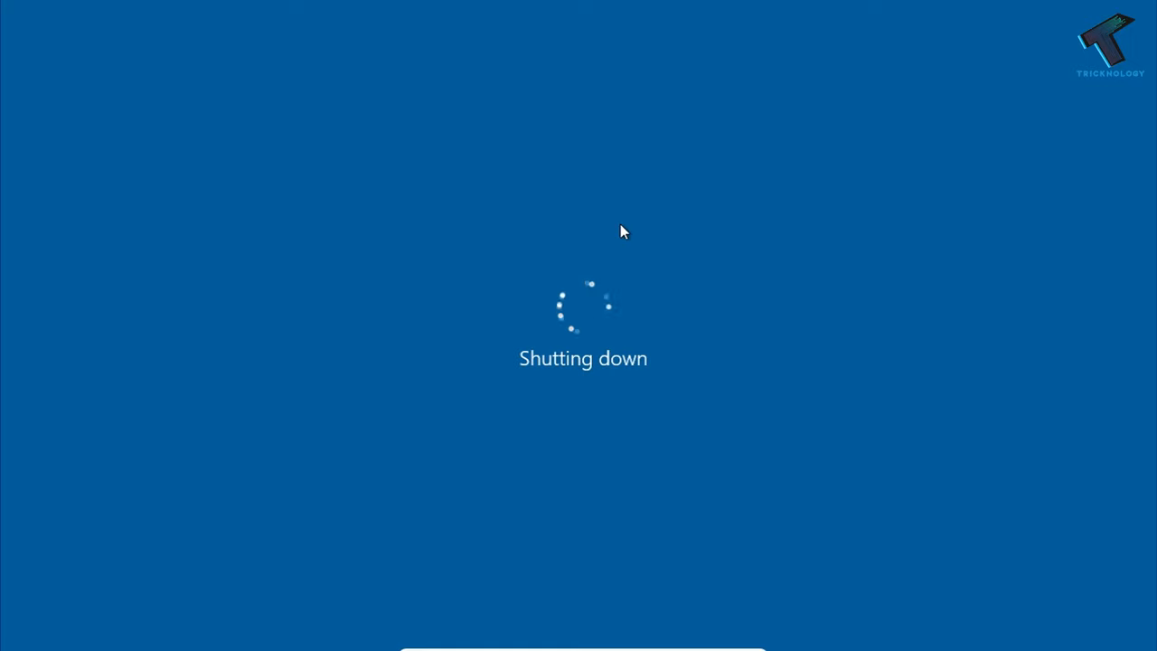